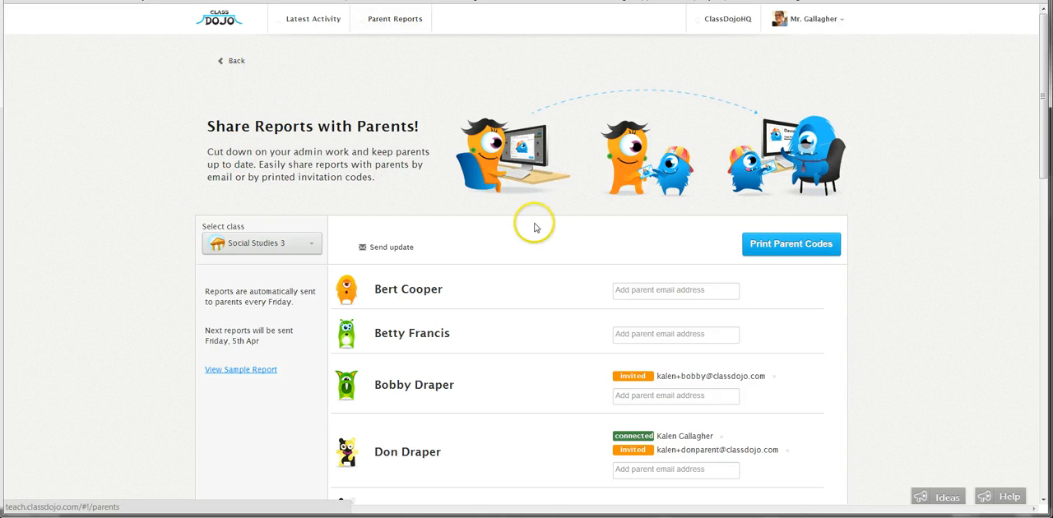
Enter send-update mode in Social Studies 3 with all 11 connected parents checked as recipients.
left_click(789, 244)
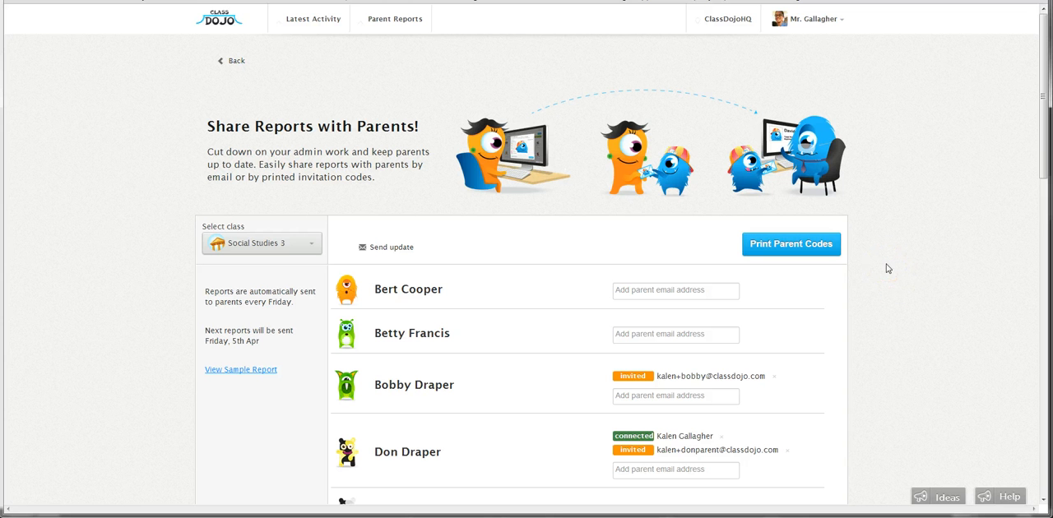
scroll("down", 3)
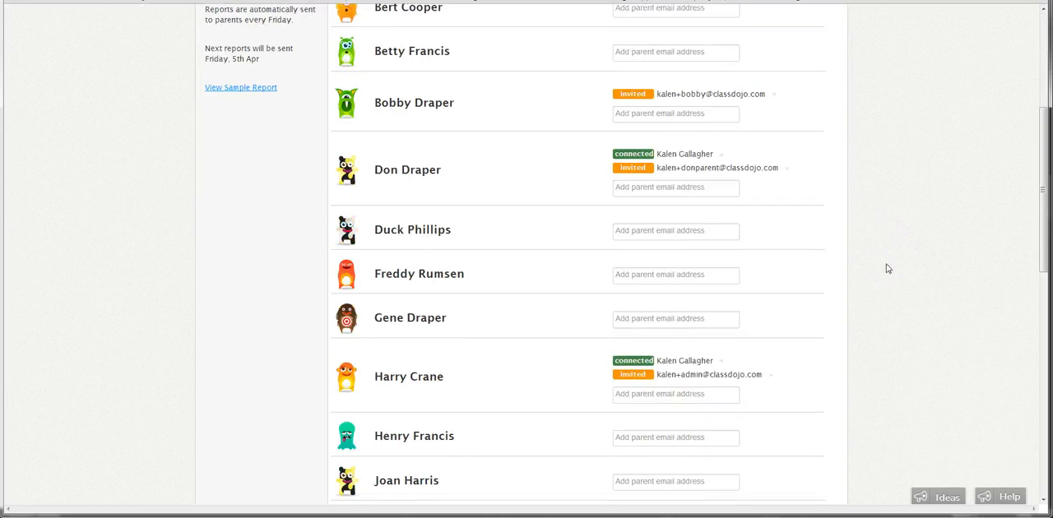
scroll("down", 3)
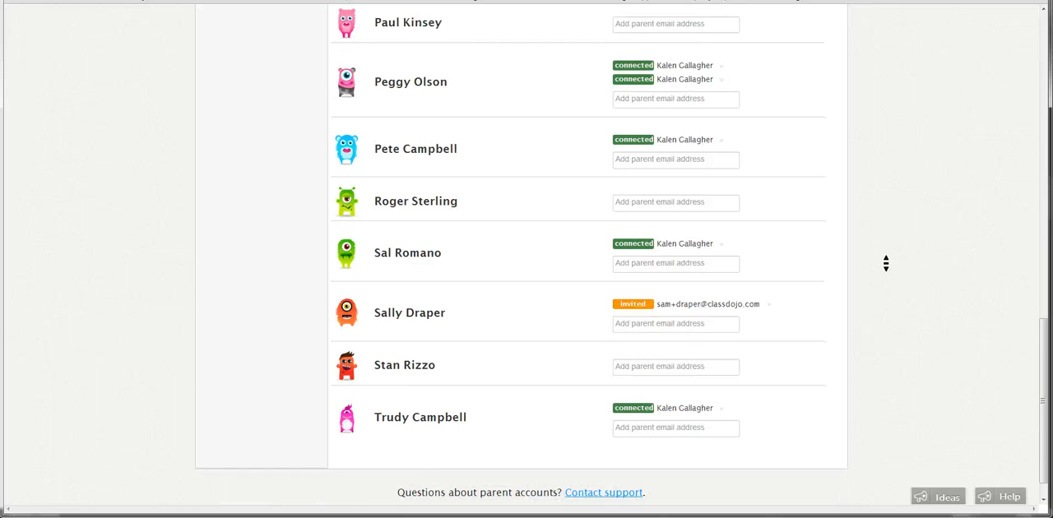
scroll("down", 3)
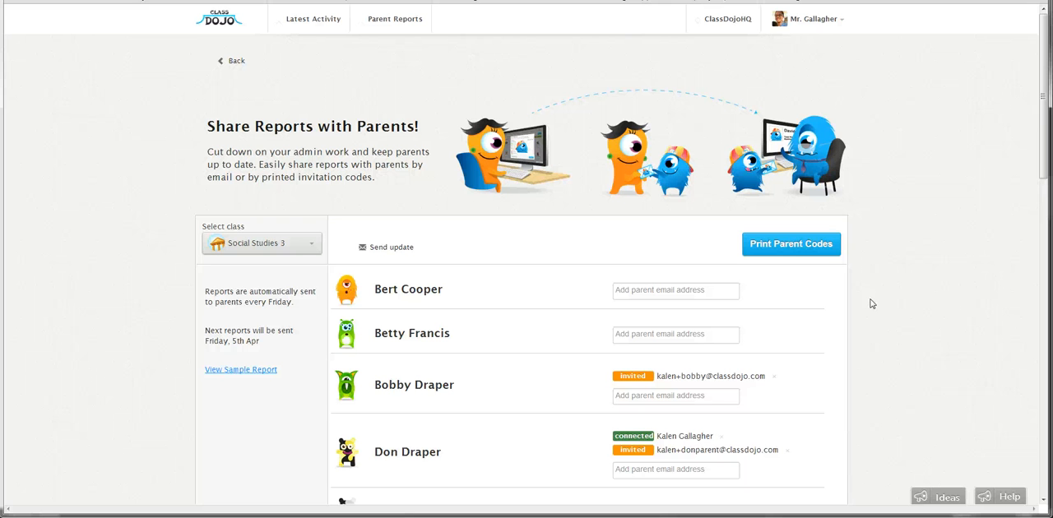
mouse_move(875, 276)
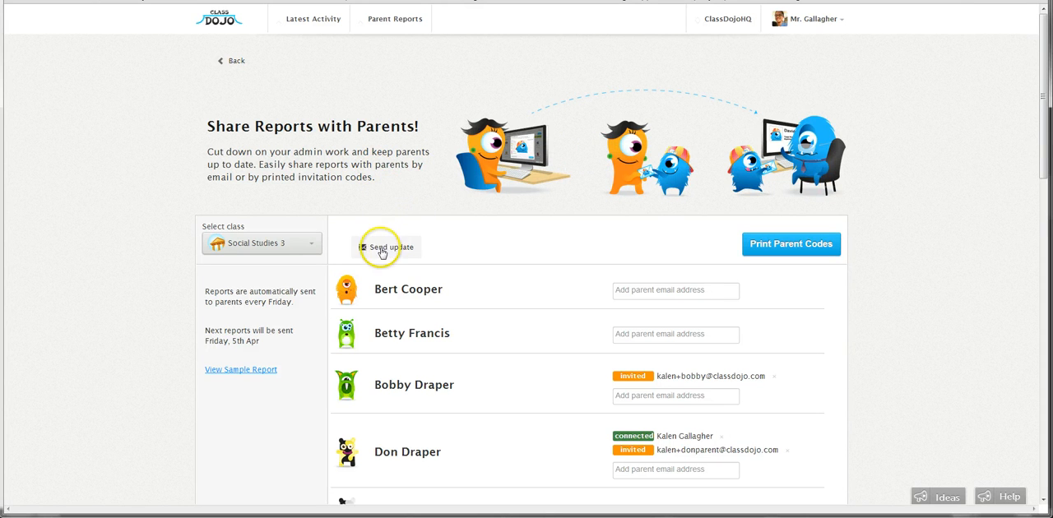
left_click(388, 247)
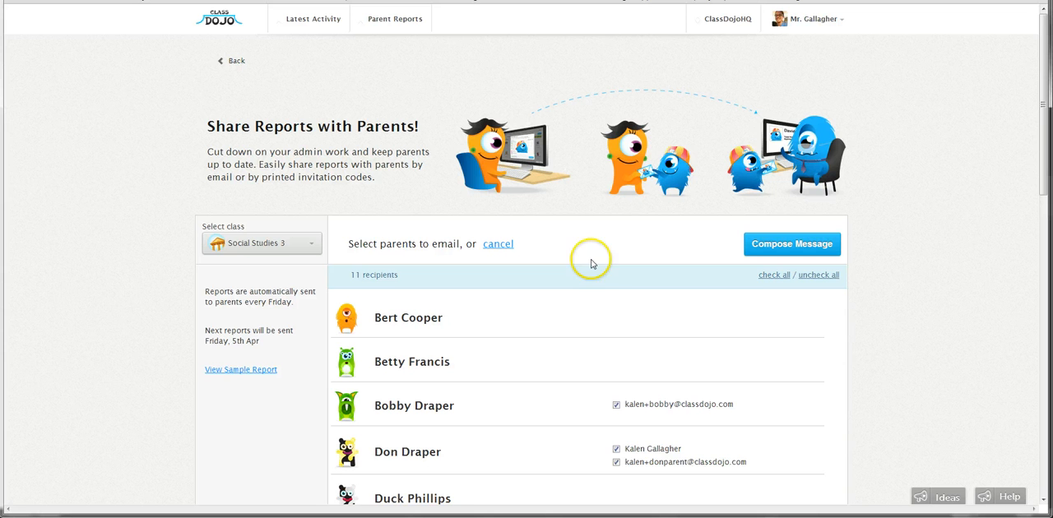
scroll("down", 3)
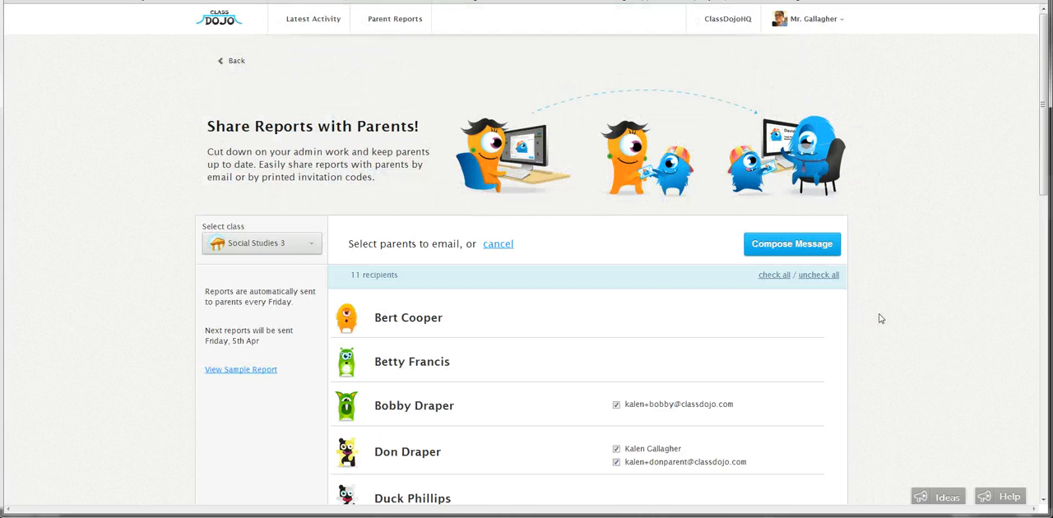
Uncheck all recipients, then select only Don Draper's two parent contacts.
left_click(819, 275)
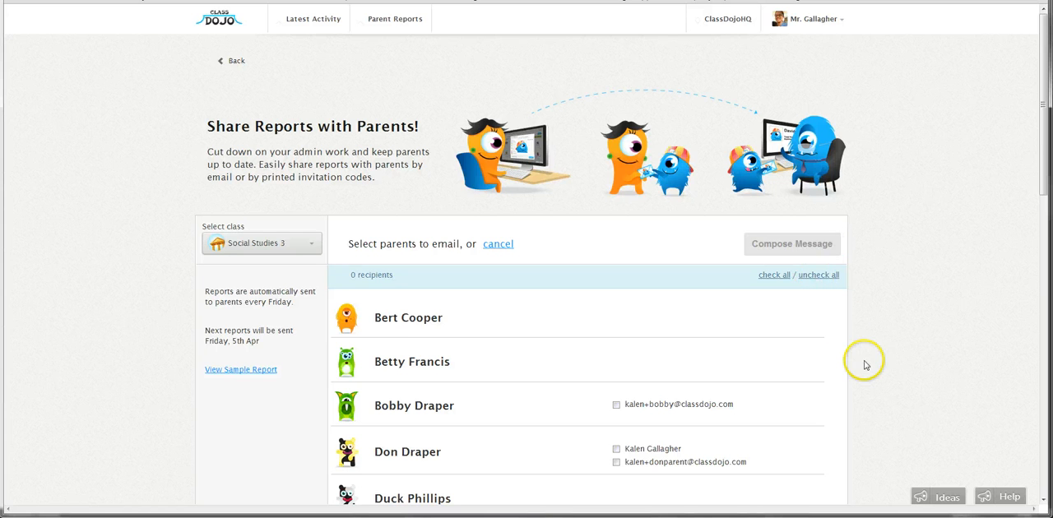
scroll("down", 3)
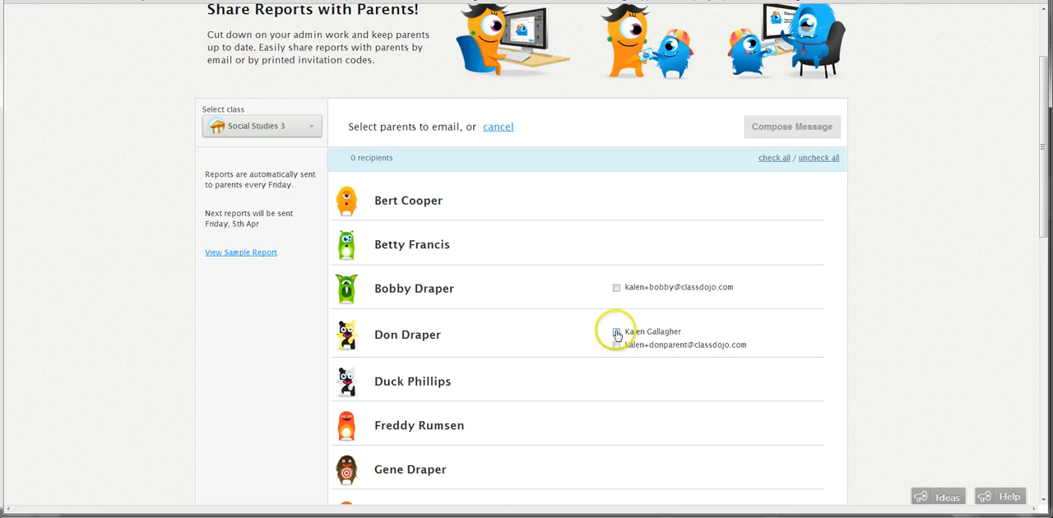
left_click(615, 331)
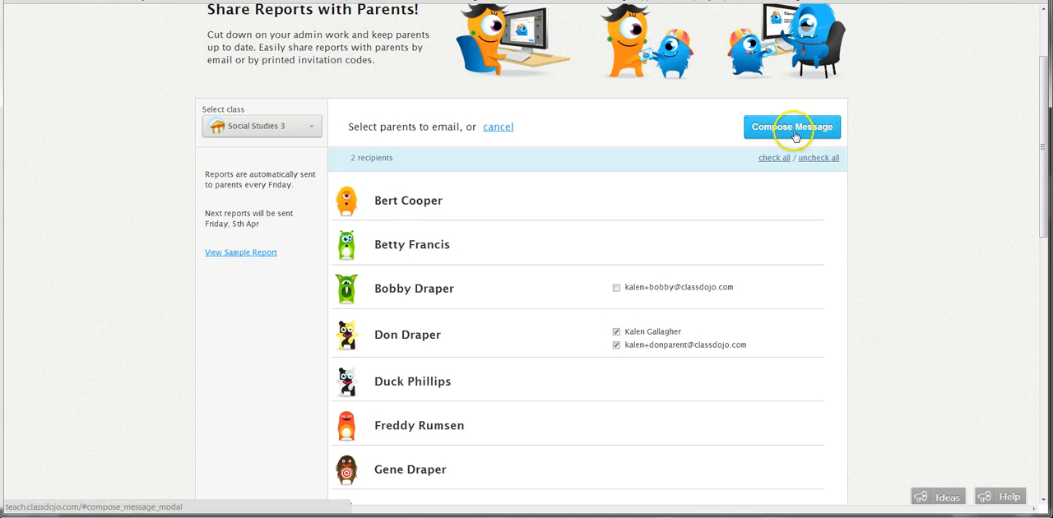
Compose the message "Don had a great day! Check out his report :)".
left_click(791, 126)
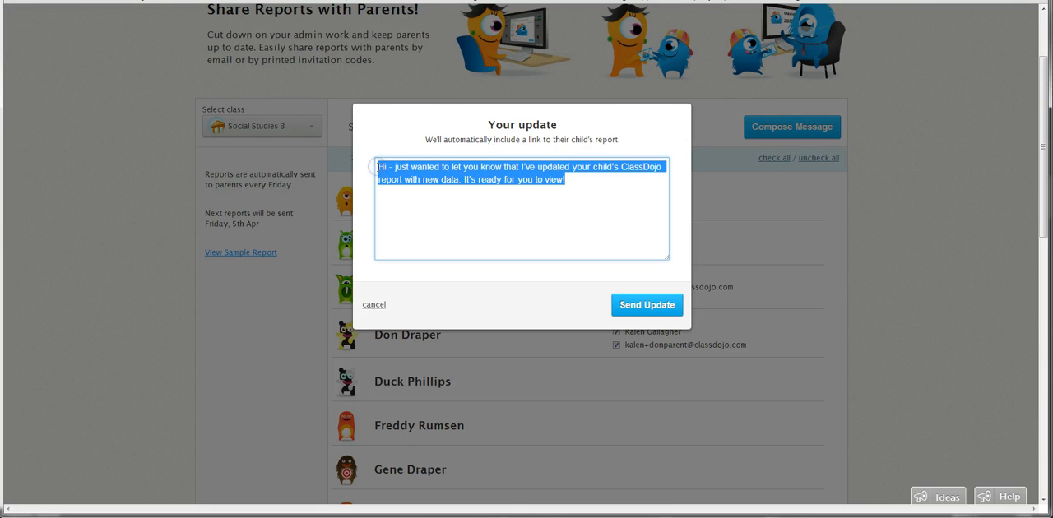
type("Don had a great day!")
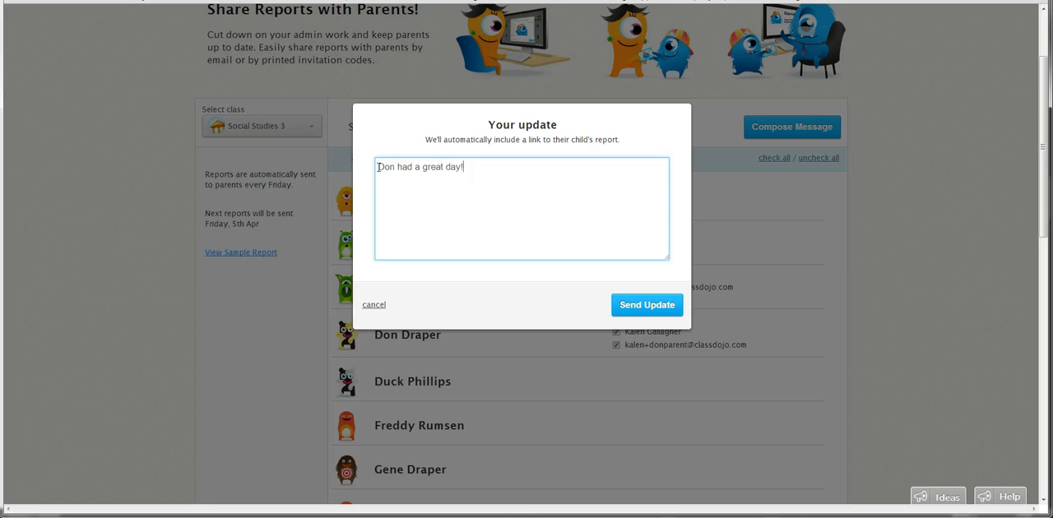
type("Check out his")
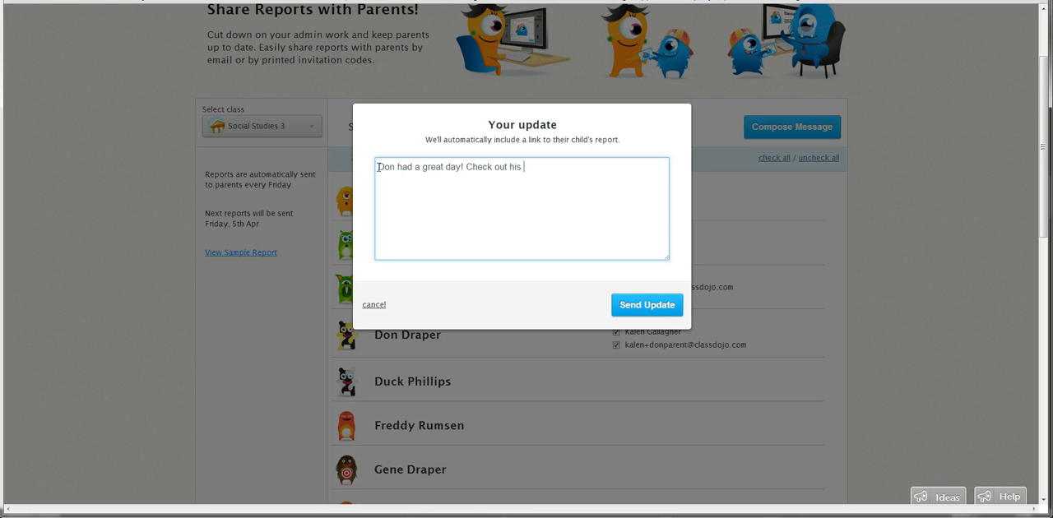
type("report :)")
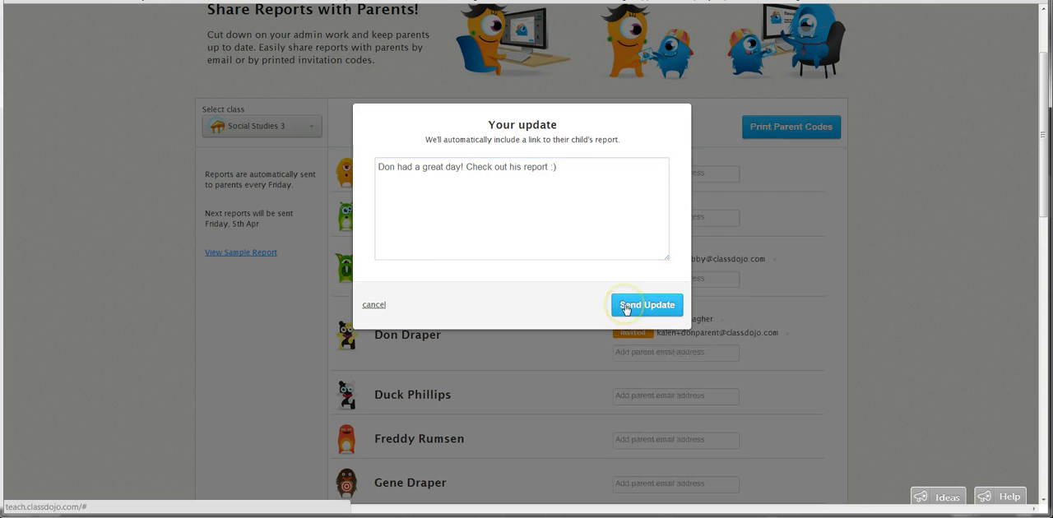
Send the update to Don Draper's 2 parents and receive the success confirmation.
left_click(646, 306)
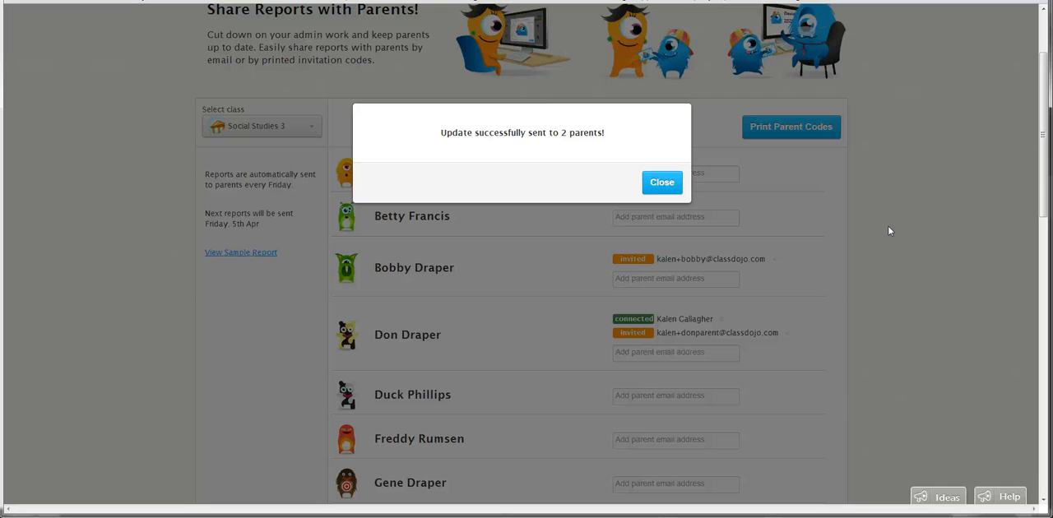
mouse_move(697, 298)
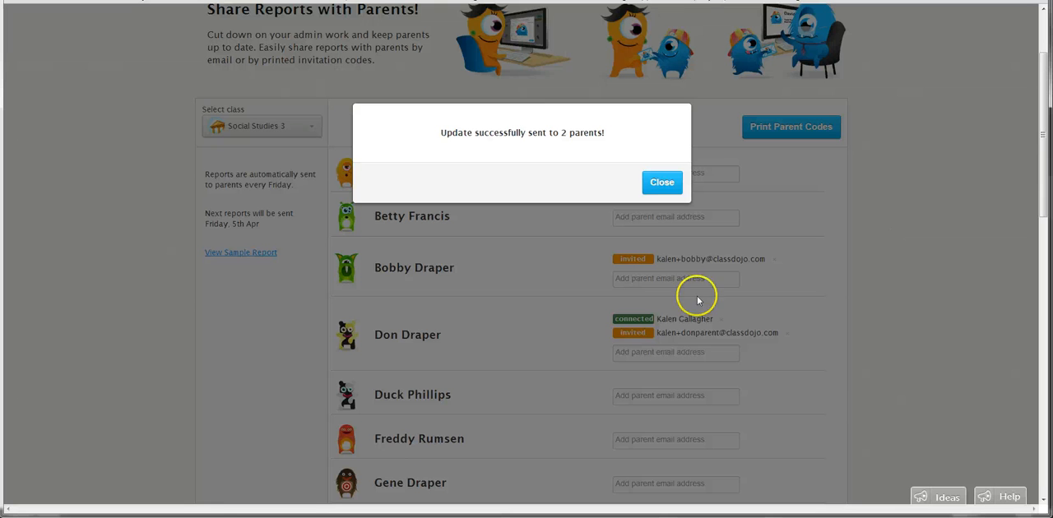